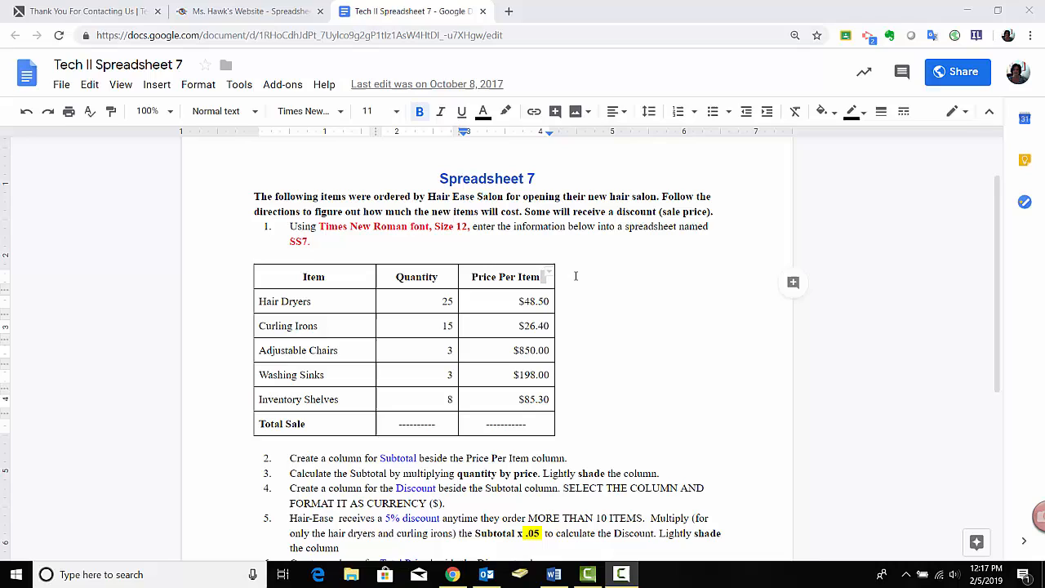
mouse_move(633, 271)
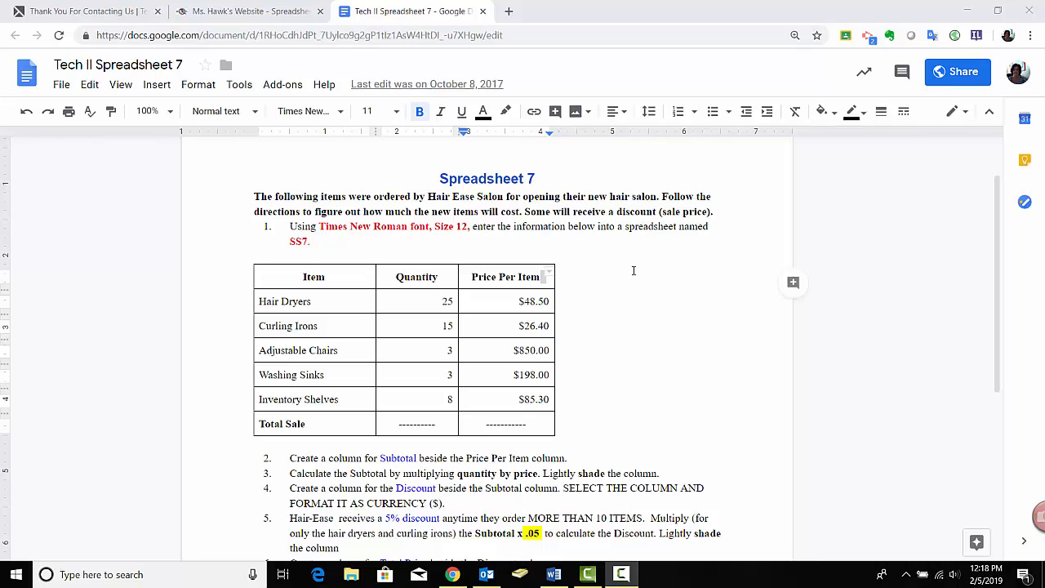
mouse_move(471, 301)
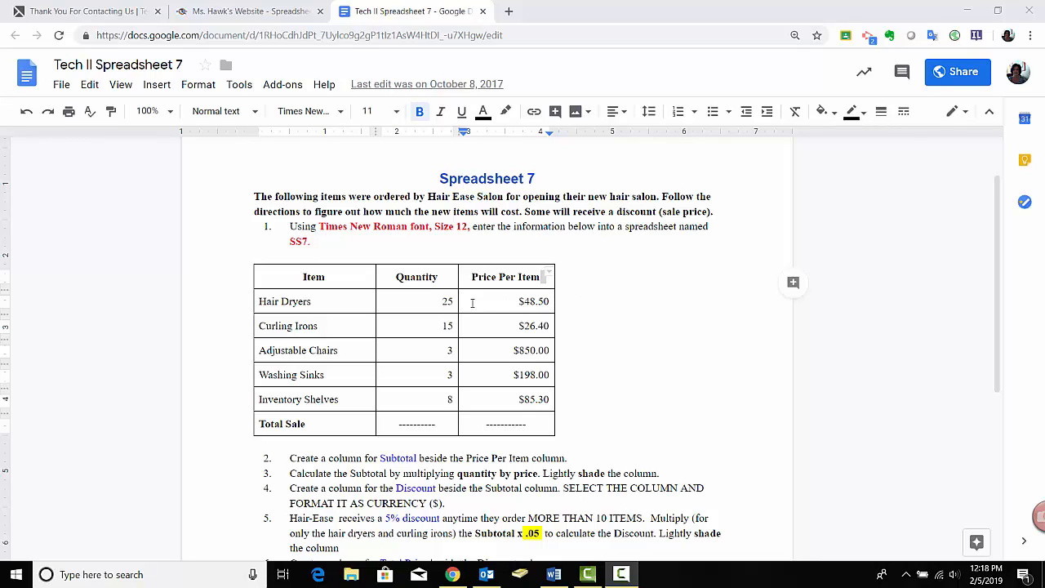
mouse_move(564, 300)
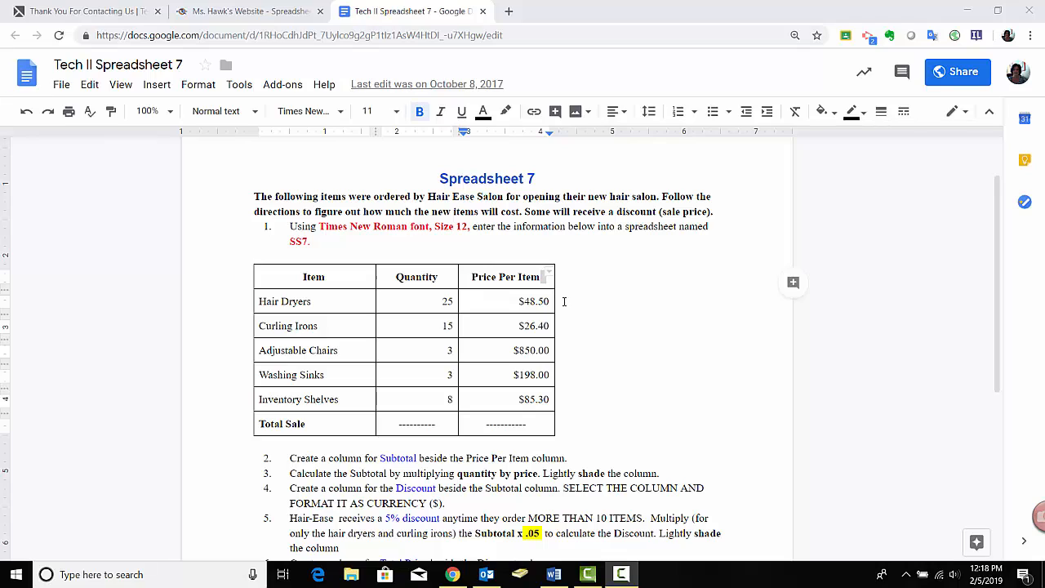
mouse_move(429, 310)
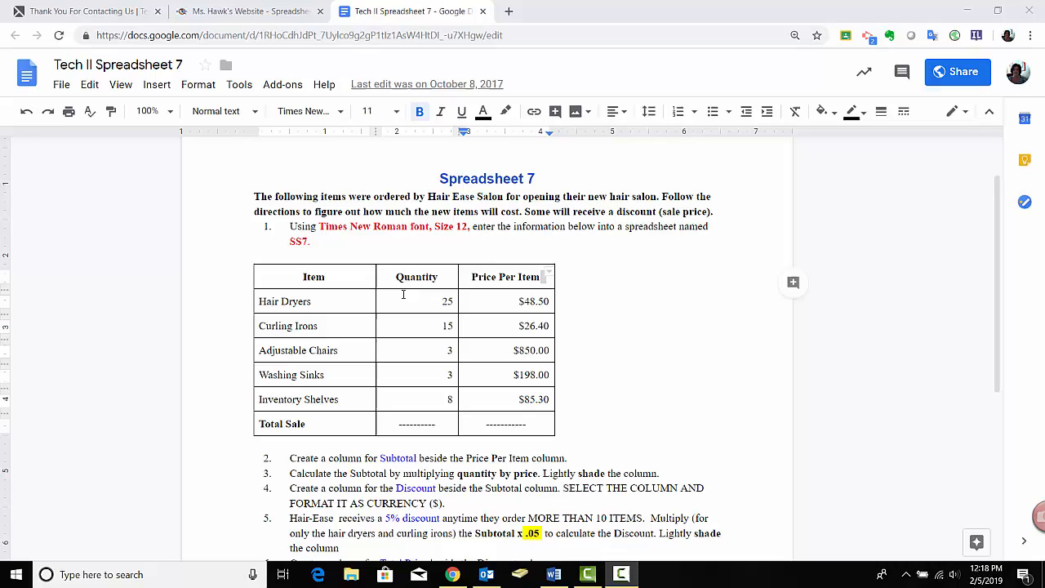
mouse_move(493, 302)
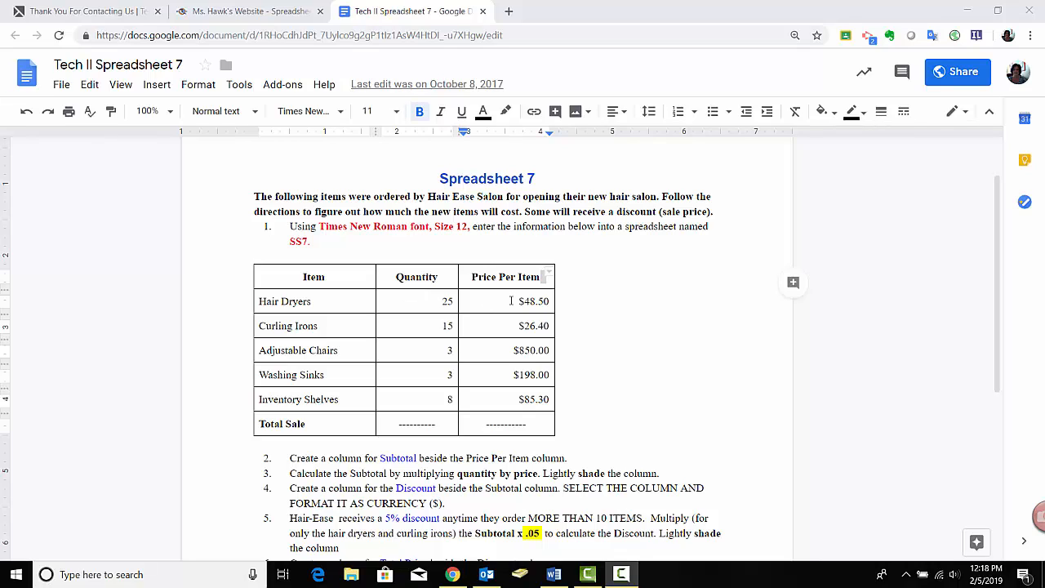
mouse_move(640, 293)
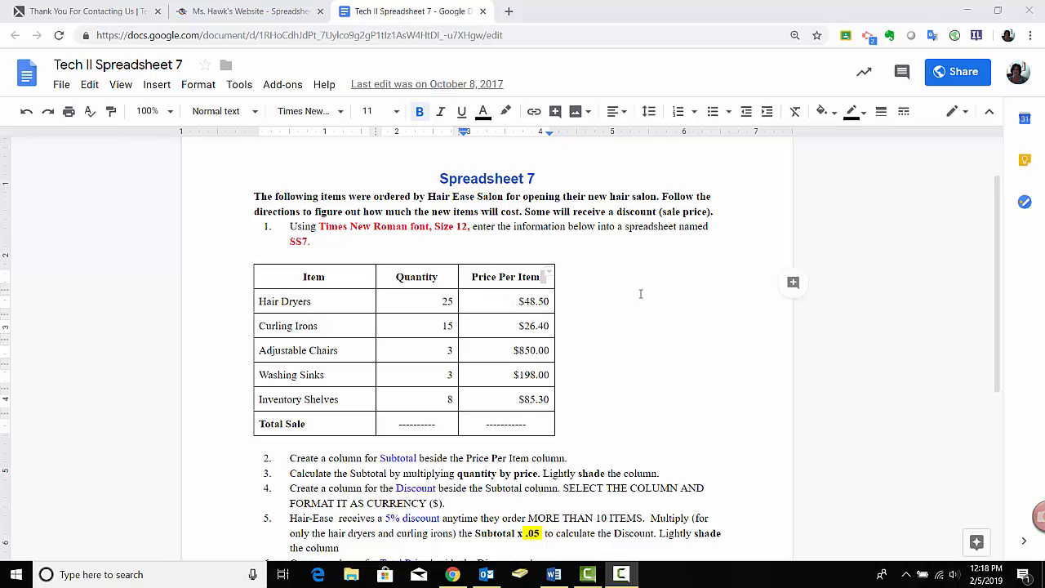
mouse_move(627, 379)
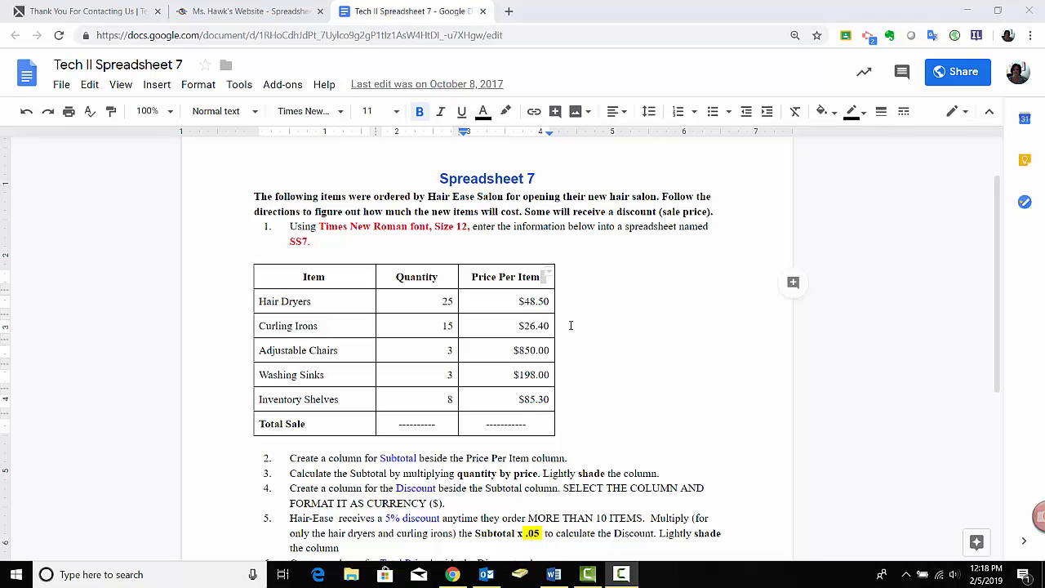
mouse_move(588, 382)
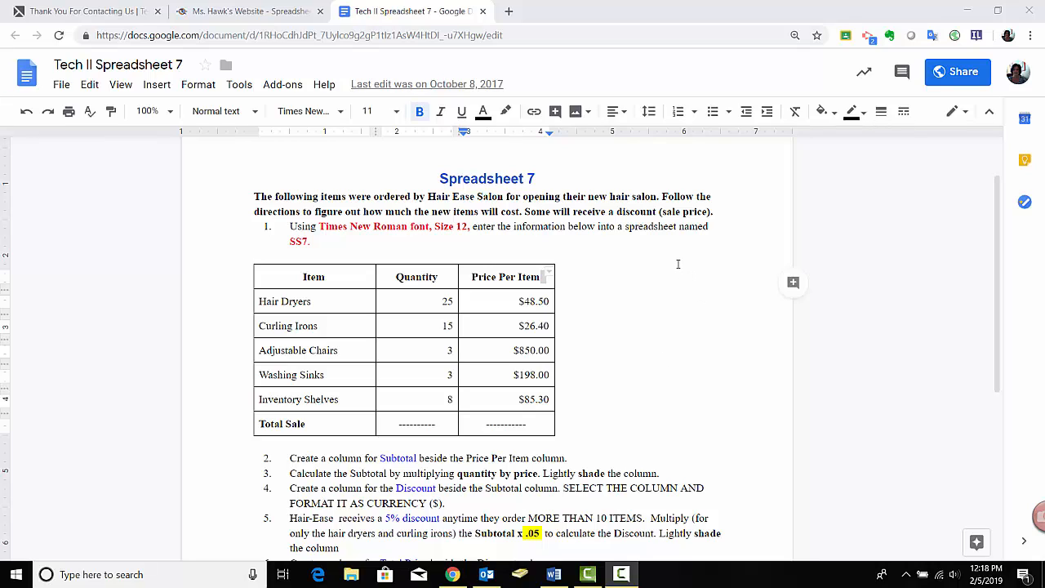
mouse_move(663, 325)
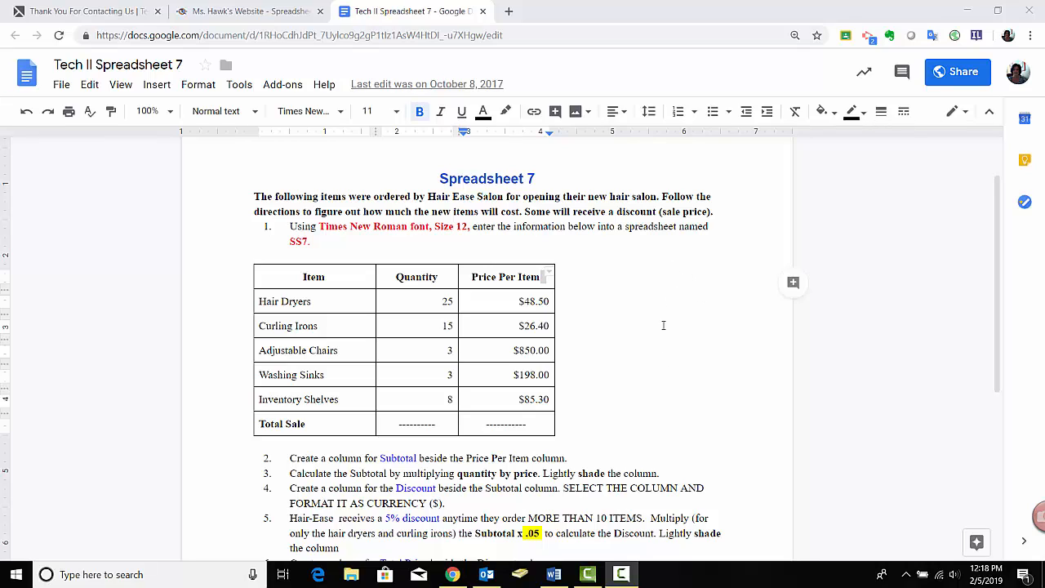
- Scroll so the item table and directions 2 through 8 fill the window
scroll(down, 3)
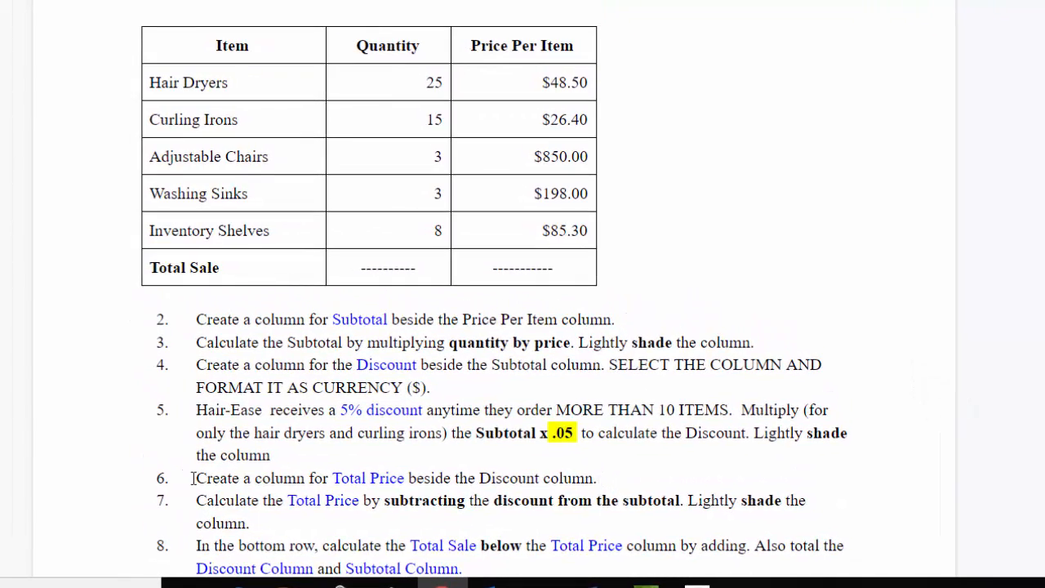
mouse_move(505, 170)
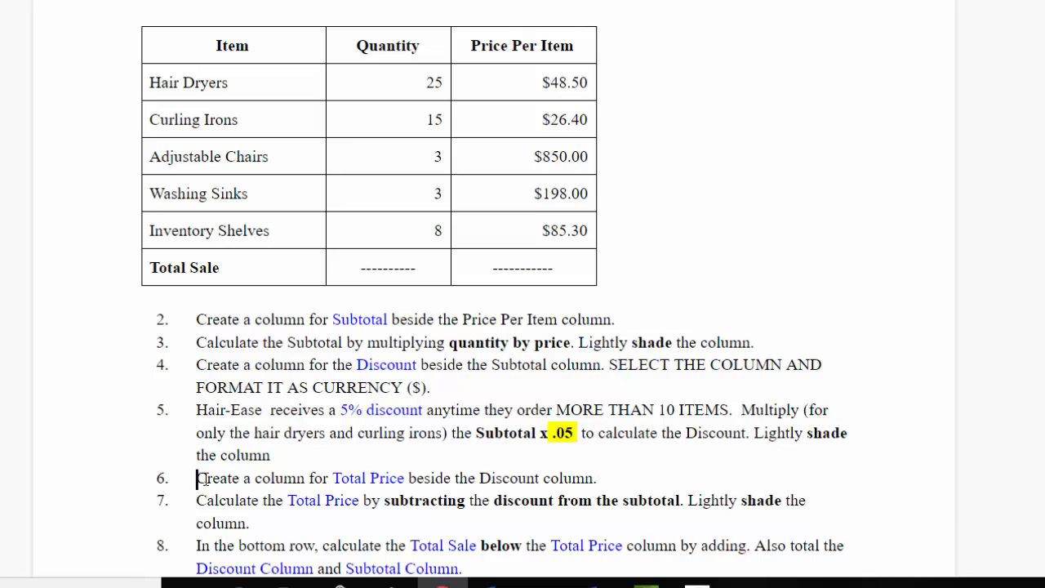
- Highlight direction 6 about the Total Price column, then reveal directions 9–10 and Part II
drag(196, 477, 597, 477)
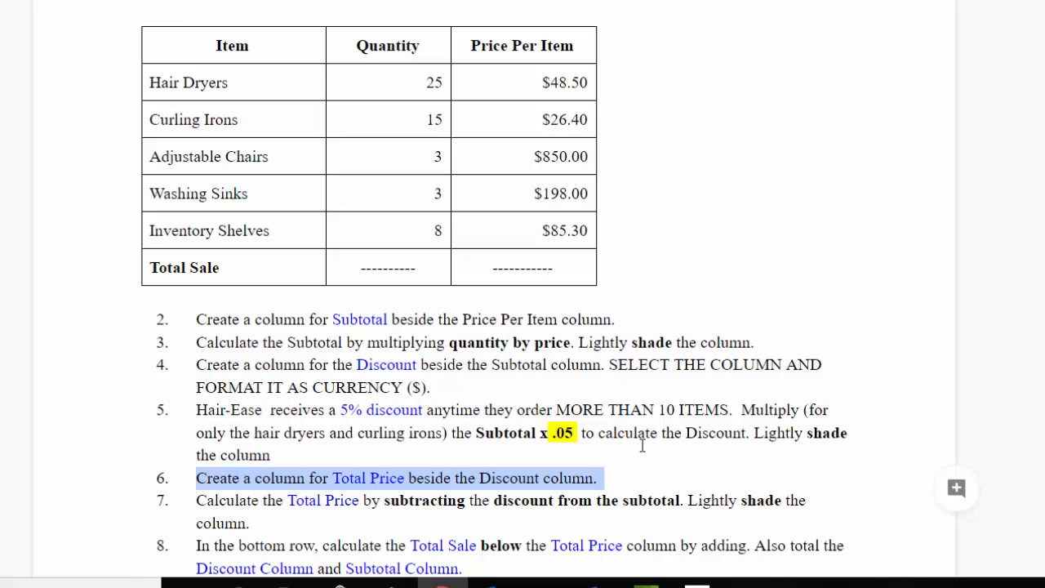
mouse_move(633, 59)
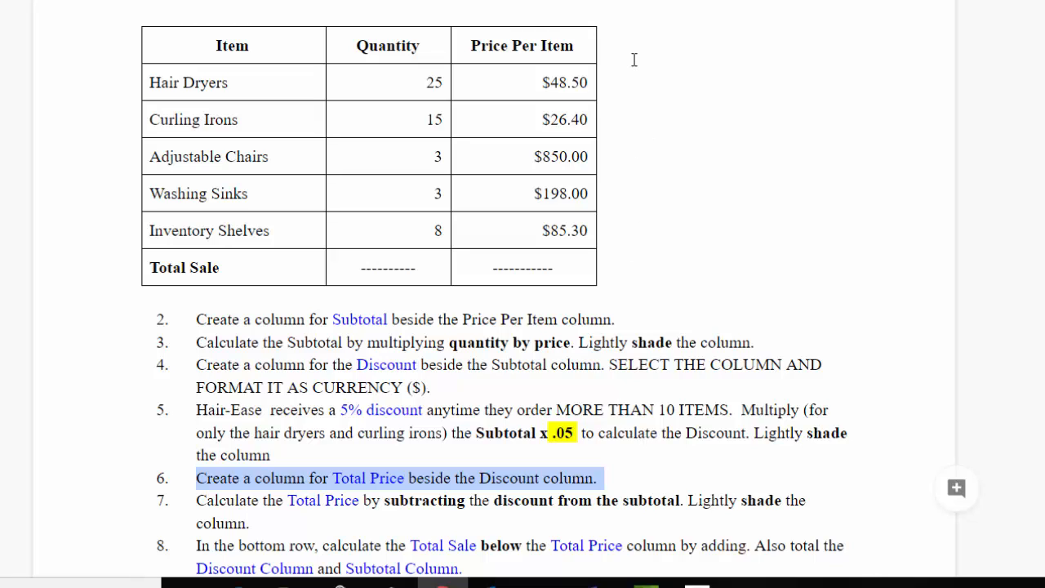
mouse_move(758, 68)
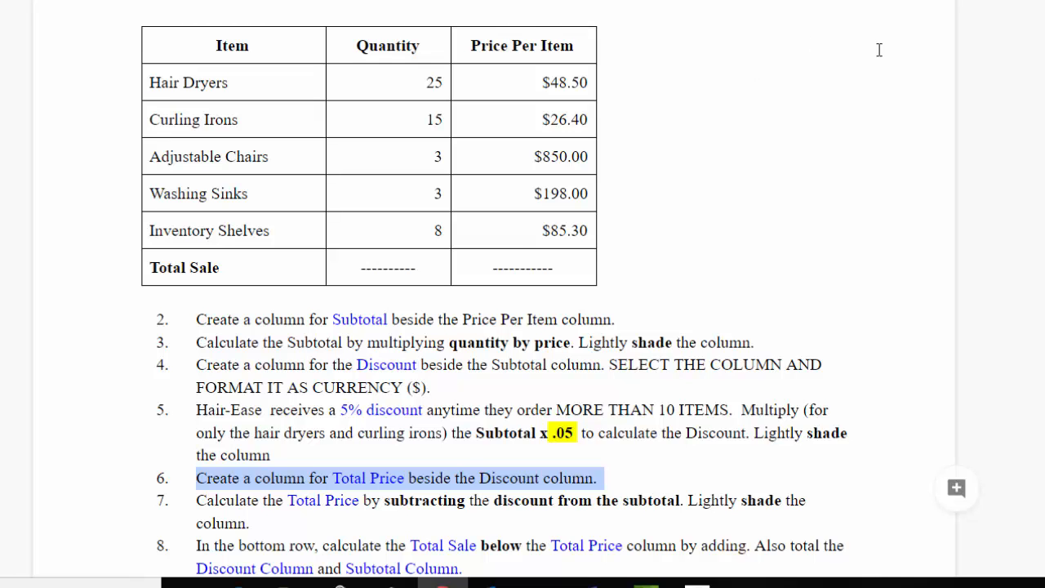
scroll(down, 3)
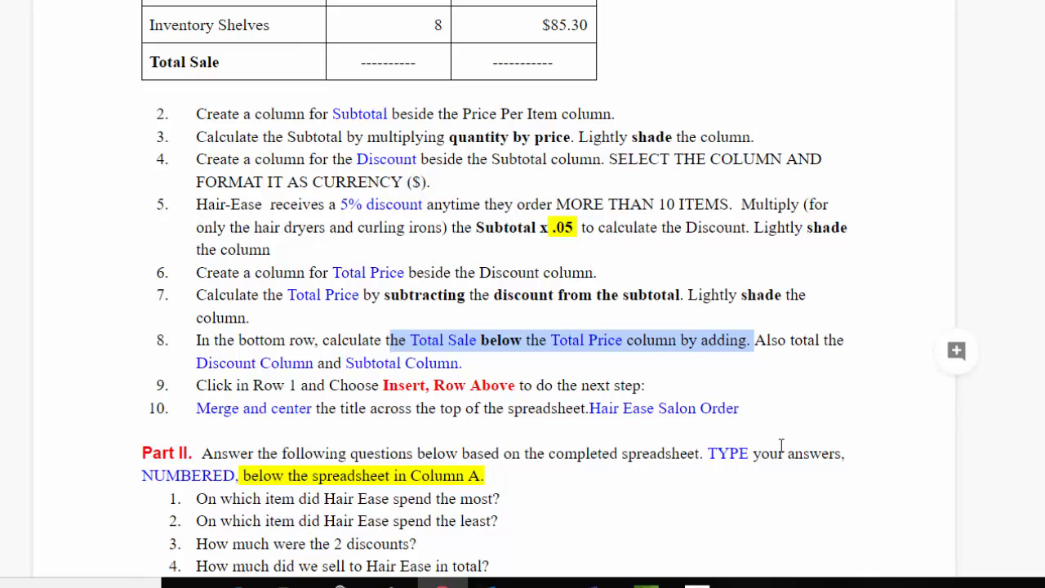
mouse_move(520, 312)
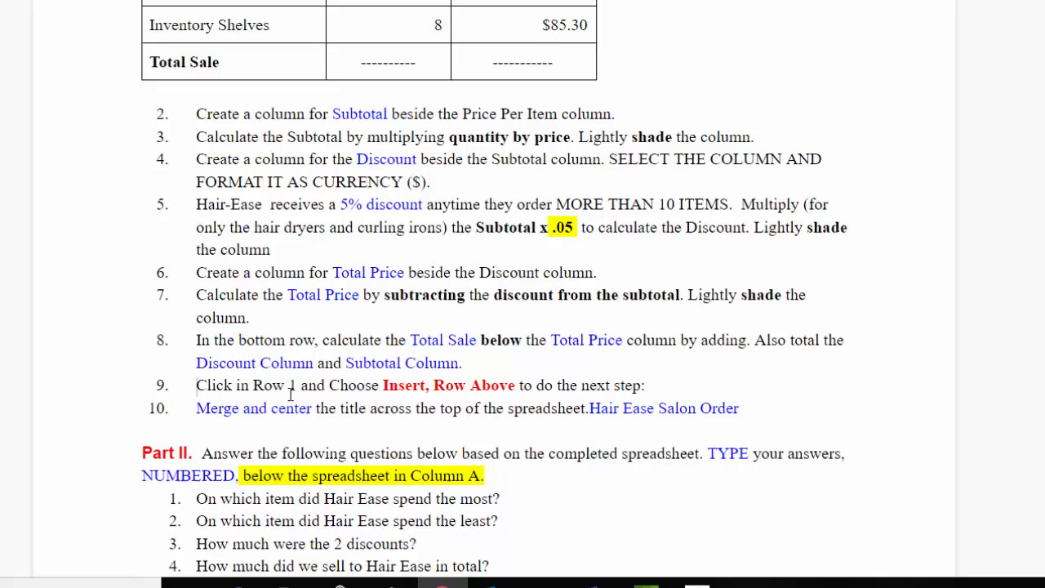
- Read the Part II questions, then return to the Spreadsheet 7 title and item table
scroll(down, 3)
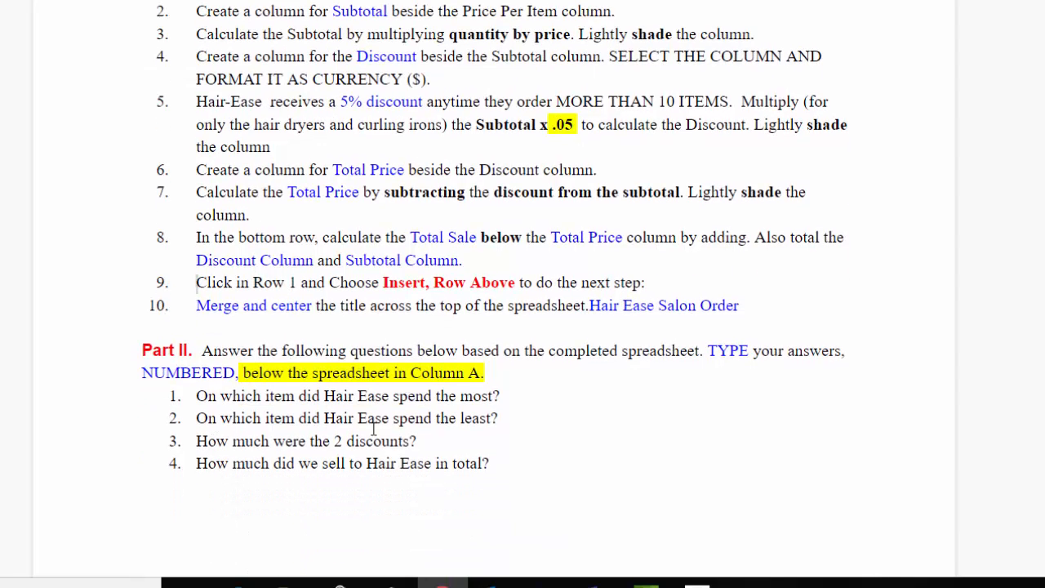
mouse_move(568, 488)
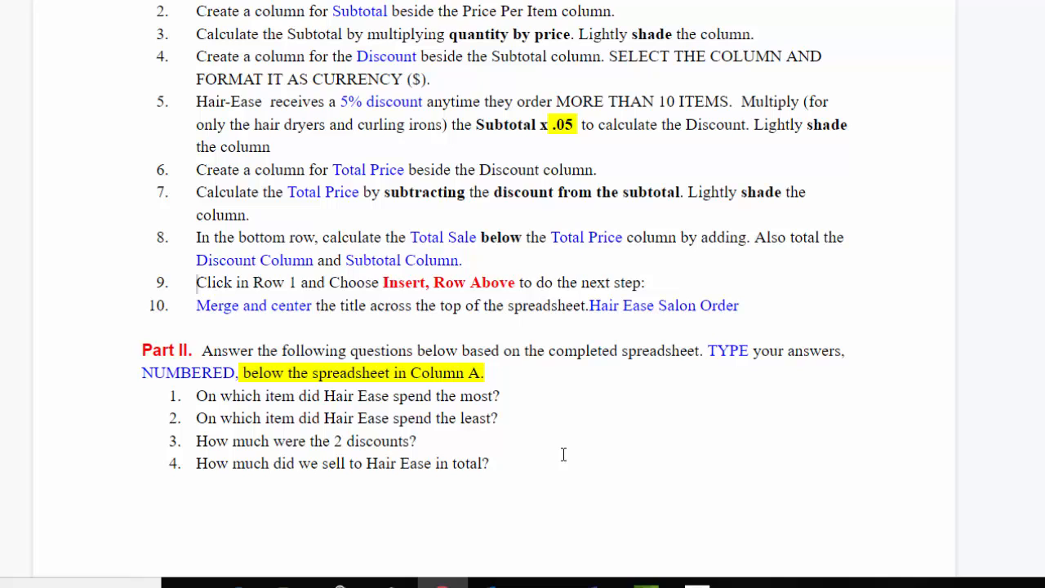
click(197, 283)
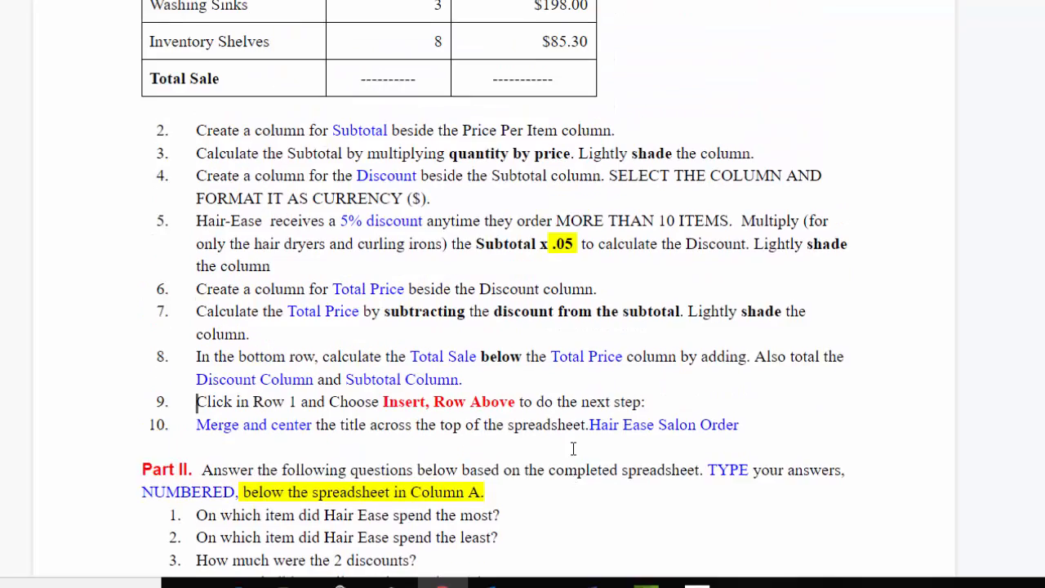
scroll(down, 3)
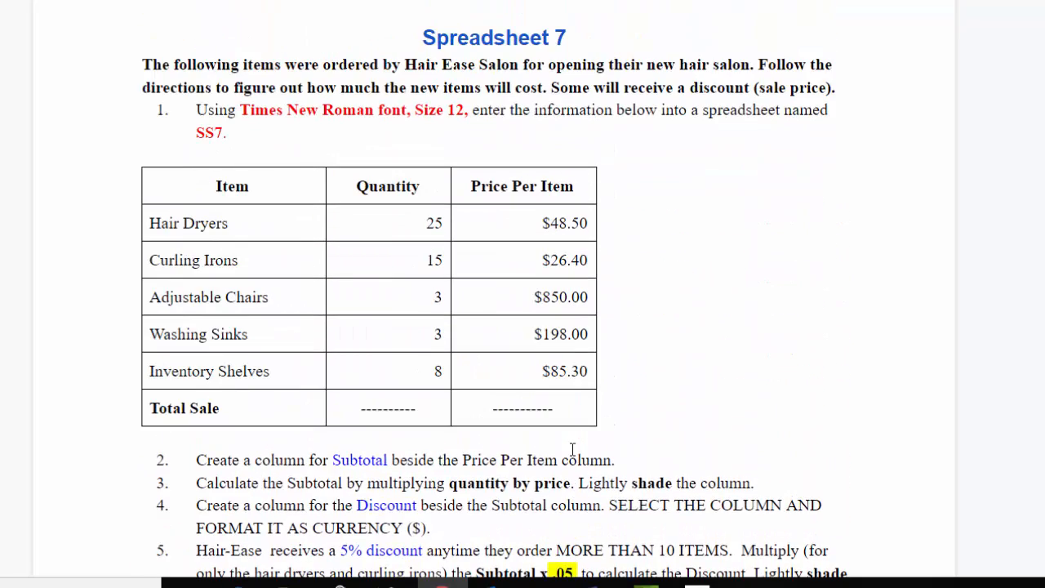